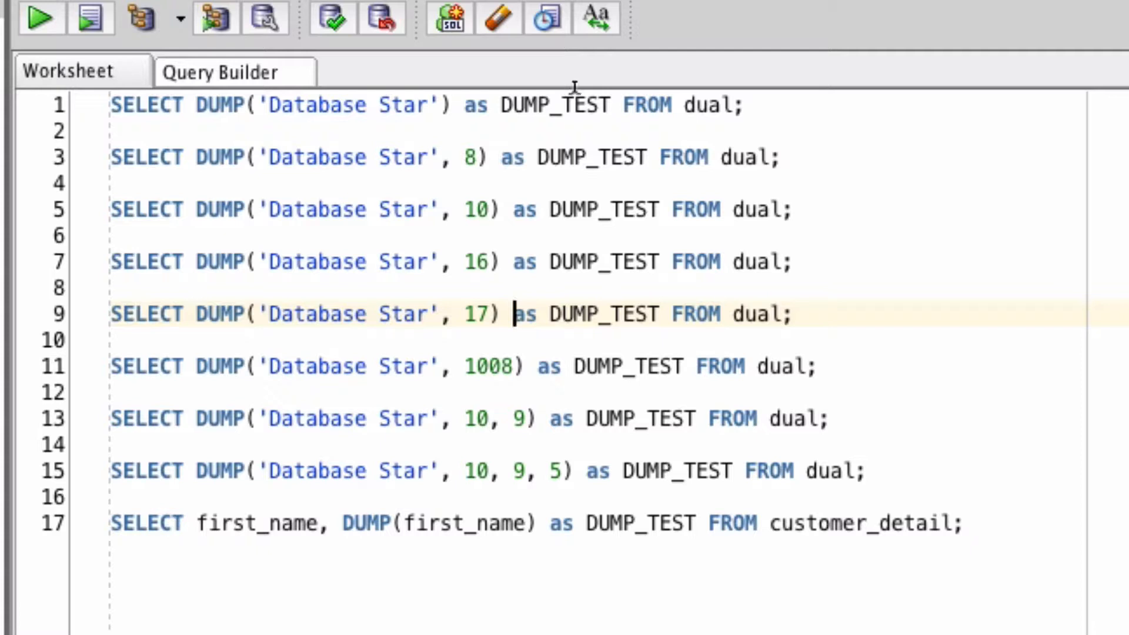
Run DUMP('Database Star') to show Typ=96 Len=13 with decimal character codes
click(569, 104)
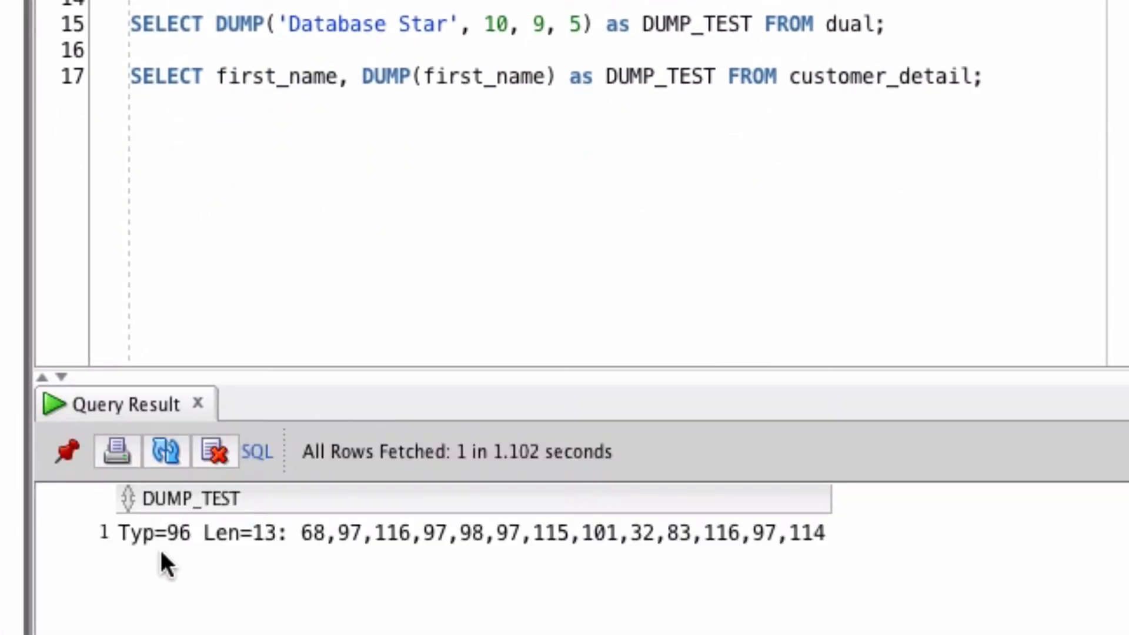
mouse_move(274, 547)
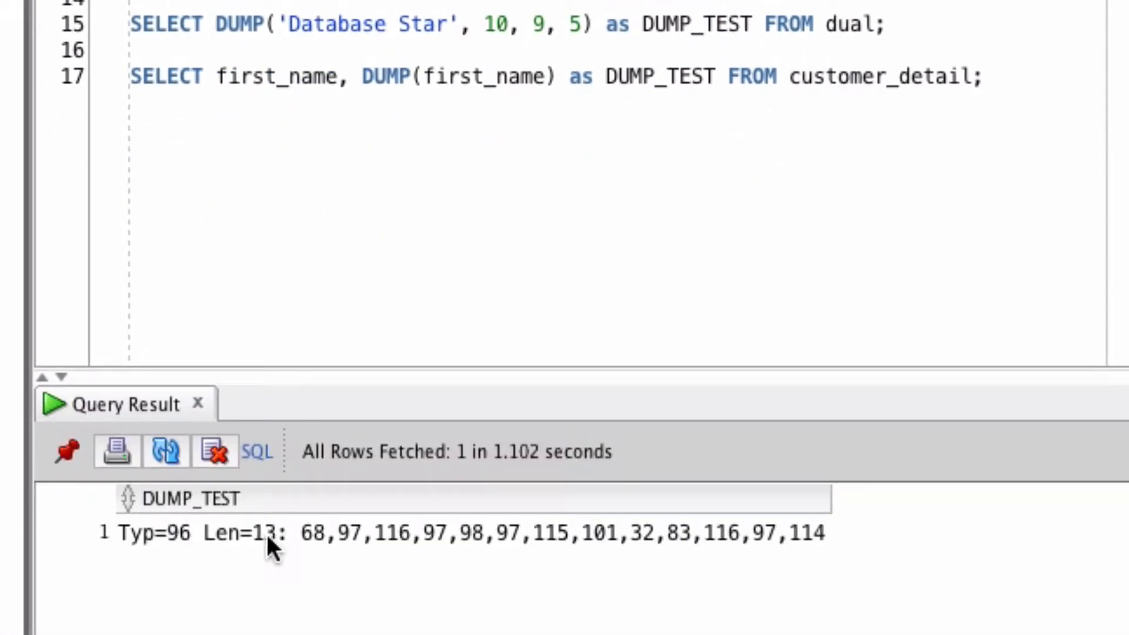
mouse_move(468, 554)
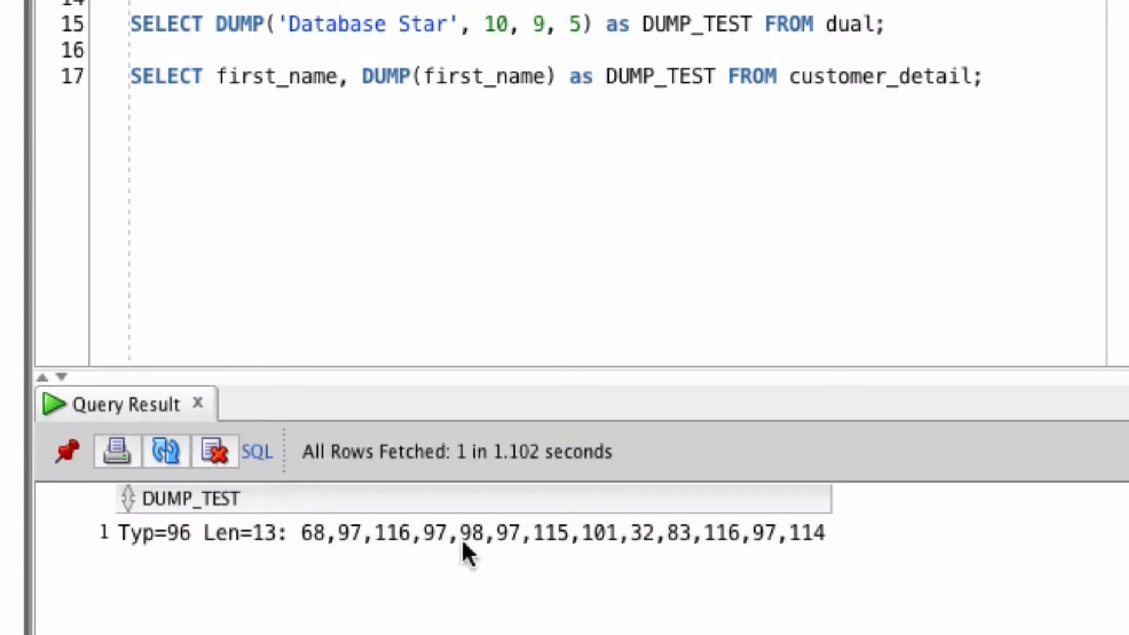
mouse_move(201, 551)
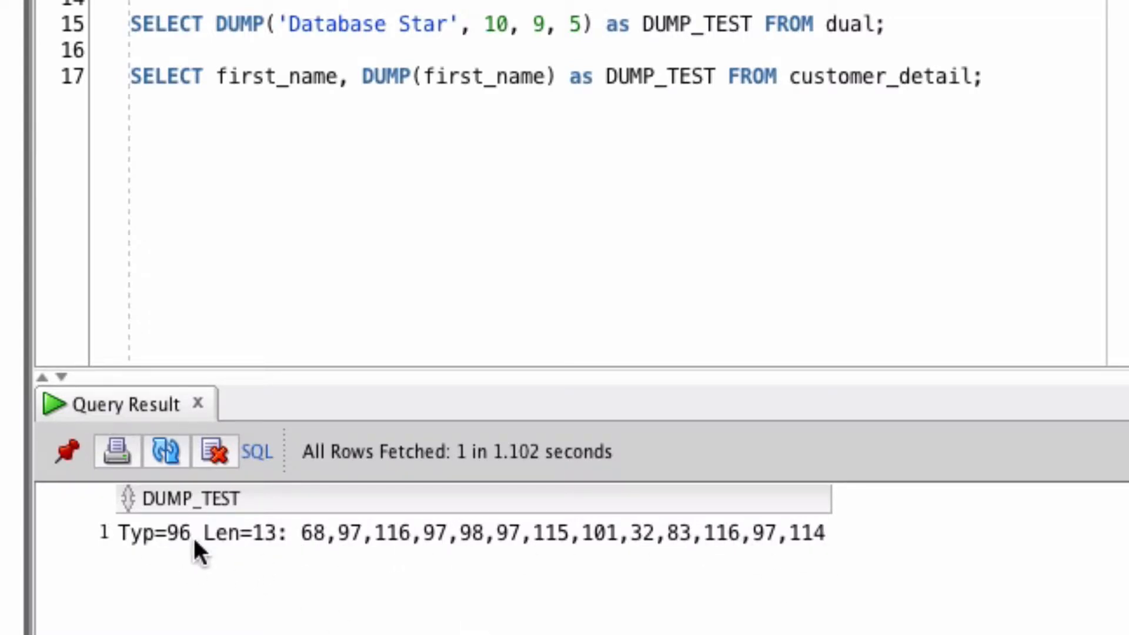
mouse_move(182, 543)
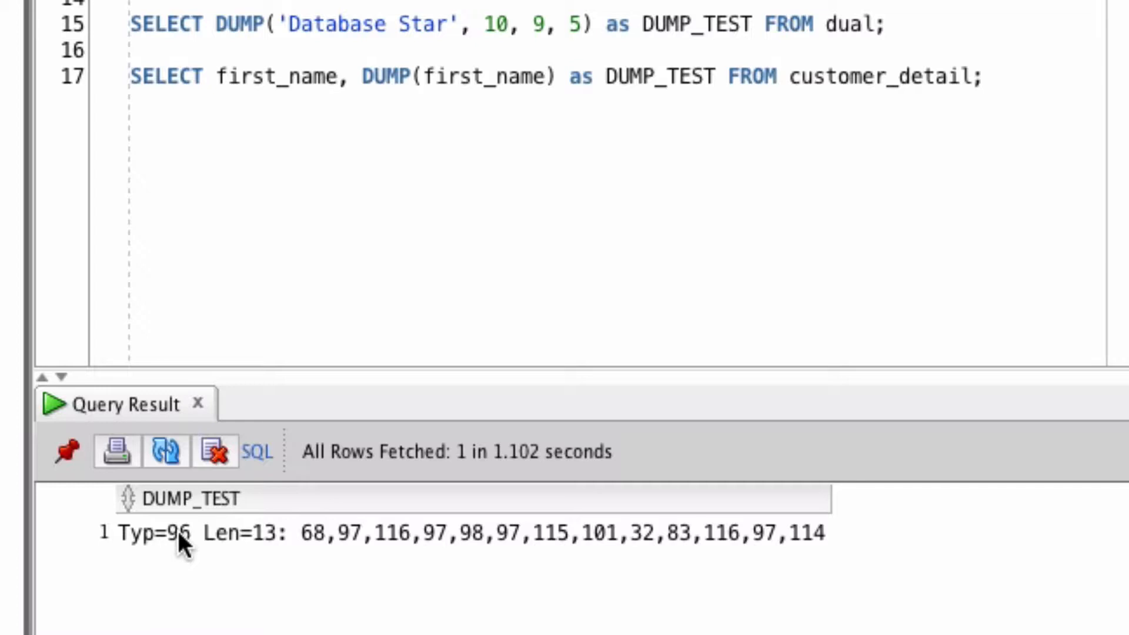
mouse_move(272, 554)
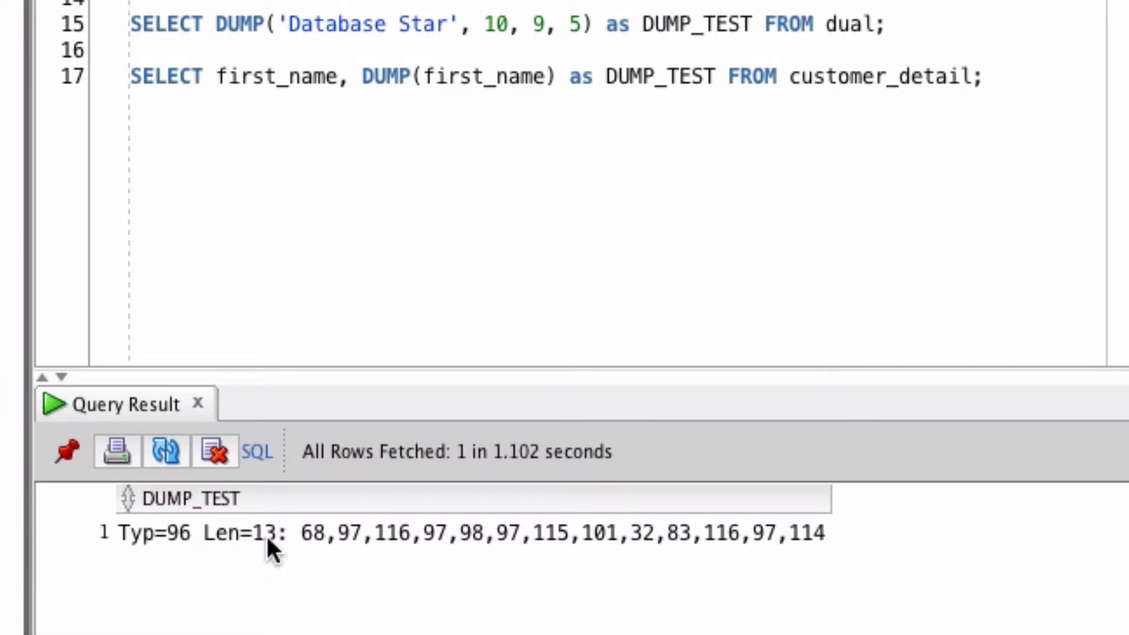
mouse_move(353, 547)
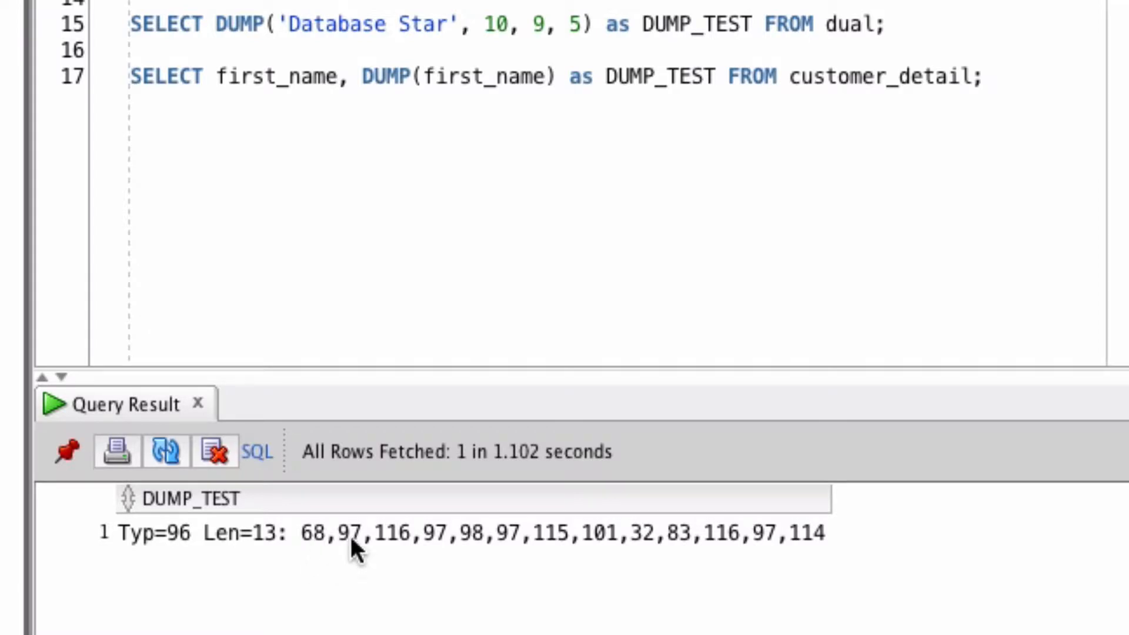
mouse_move(328, 550)
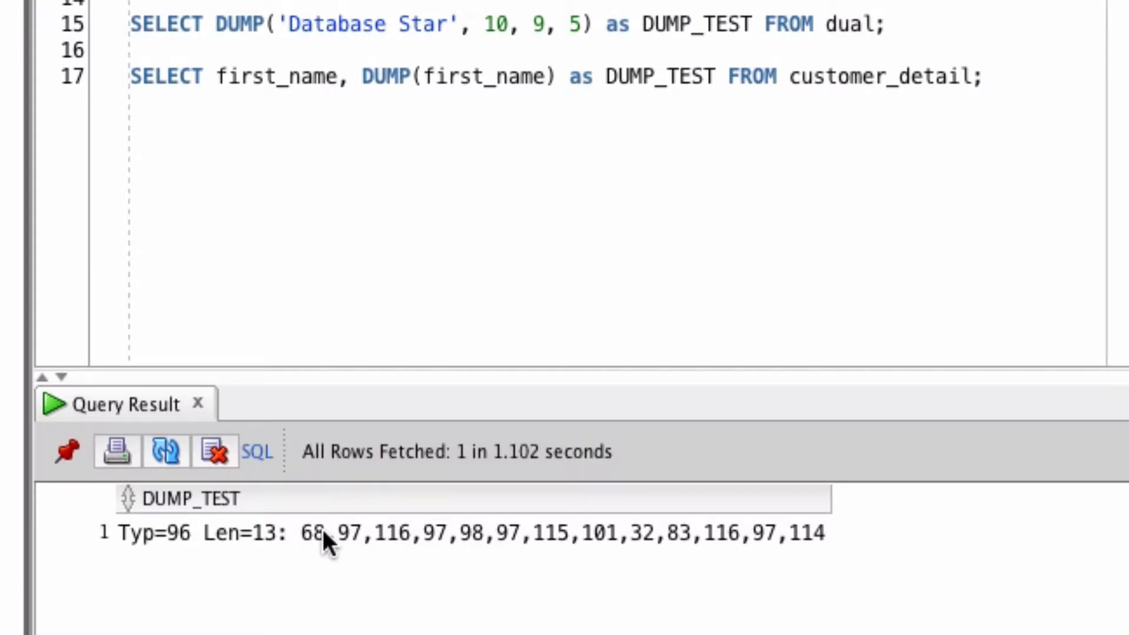
mouse_move(801, 567)
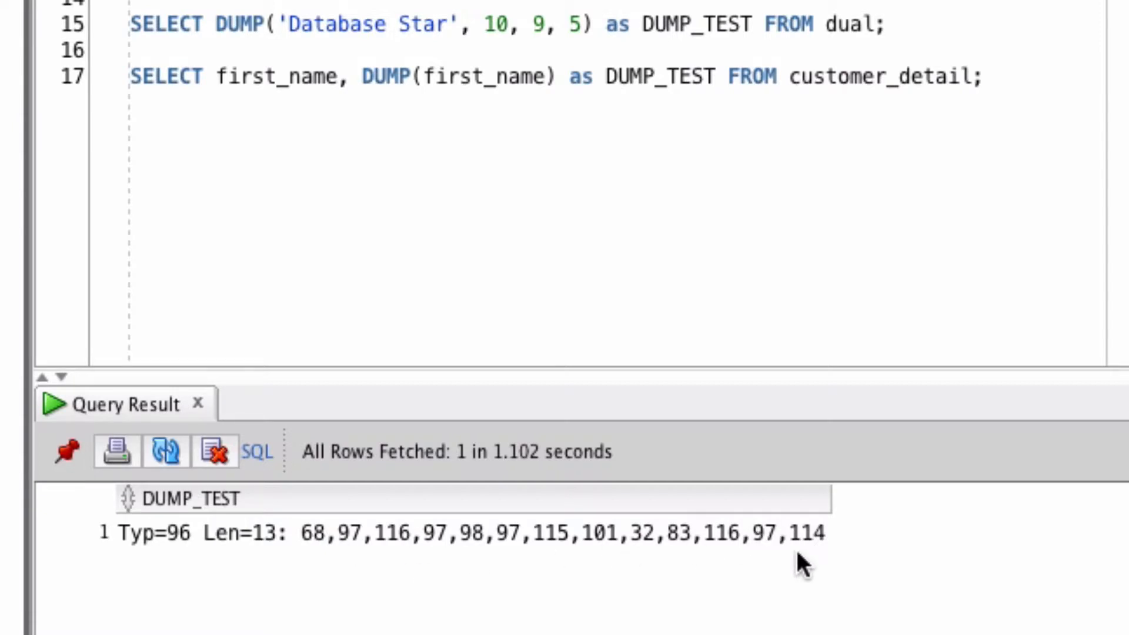
mouse_move(319, 557)
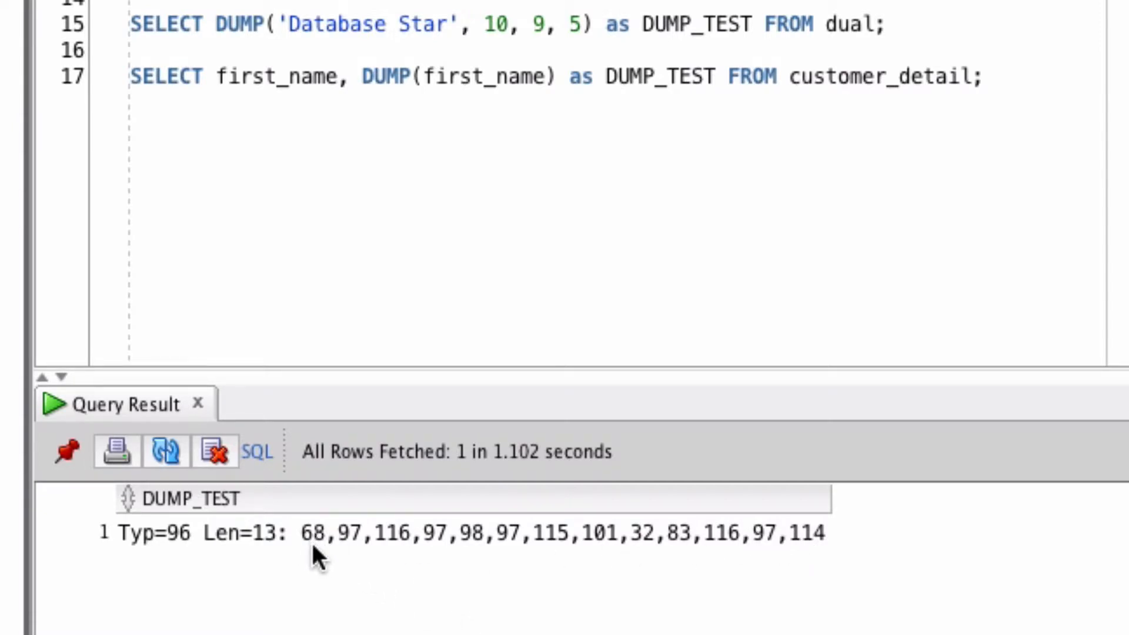
mouse_move(371, 547)
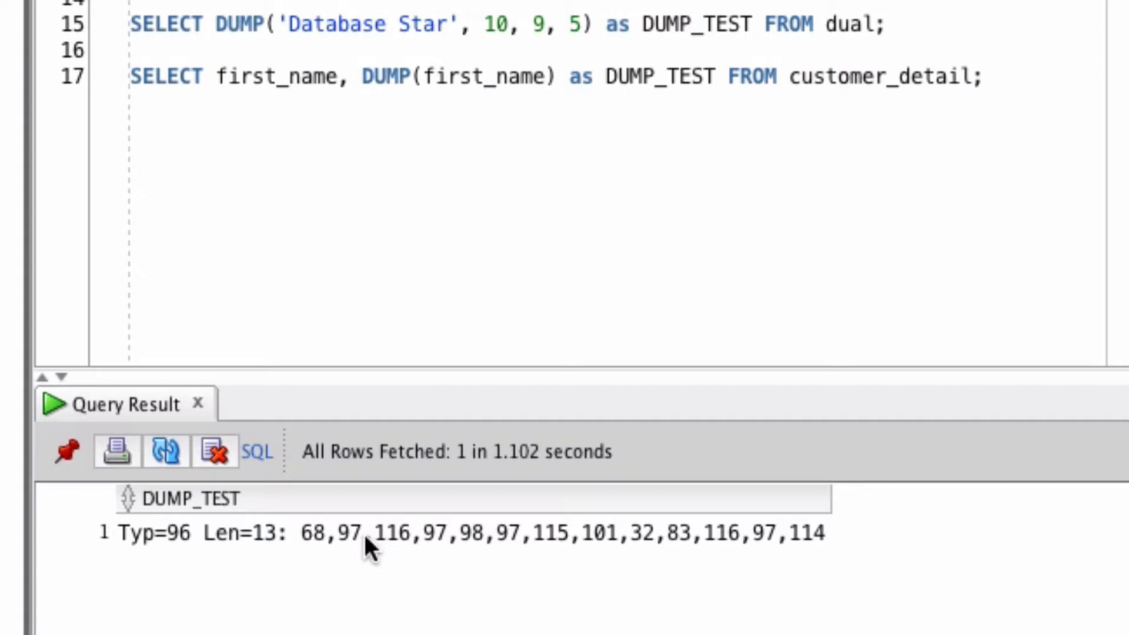
mouse_move(364, 554)
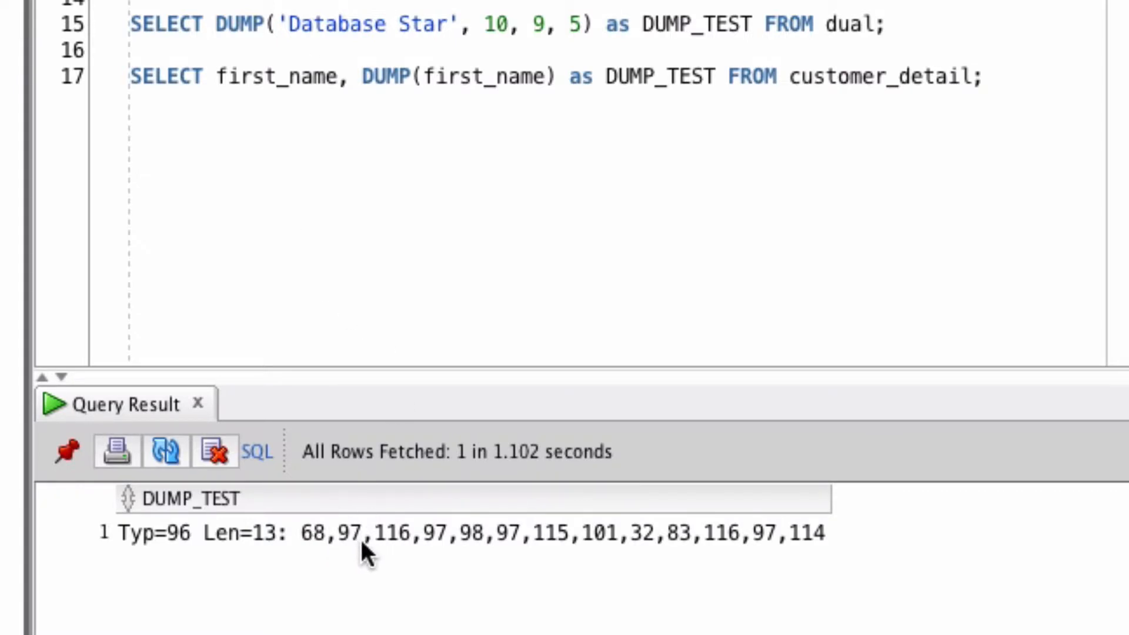
mouse_move(367, 554)
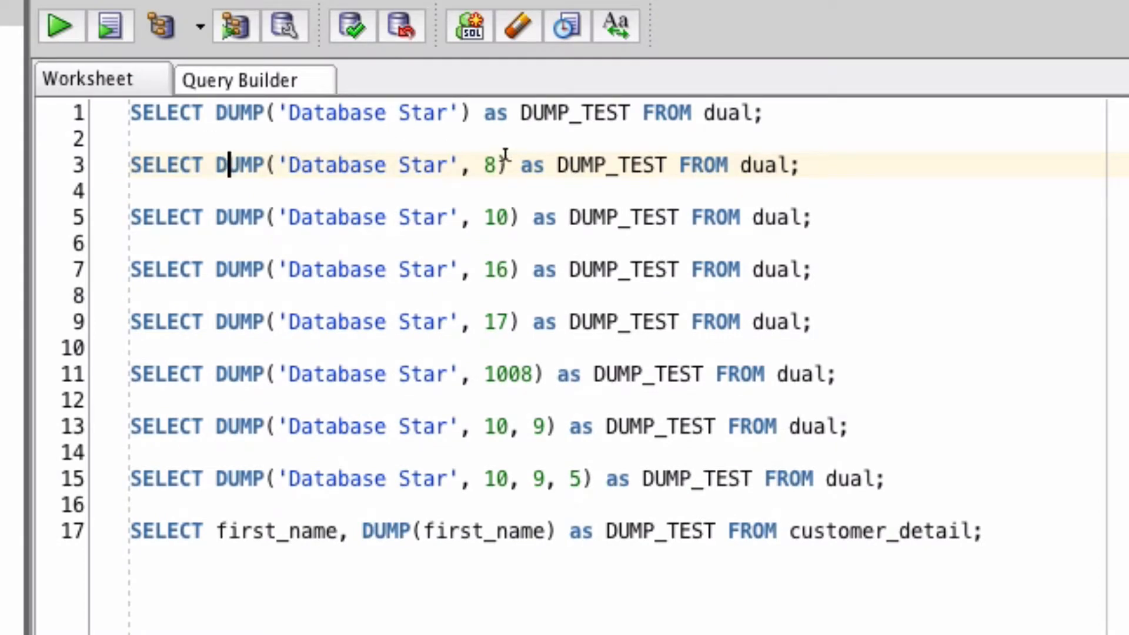
mouse_move(508, 232)
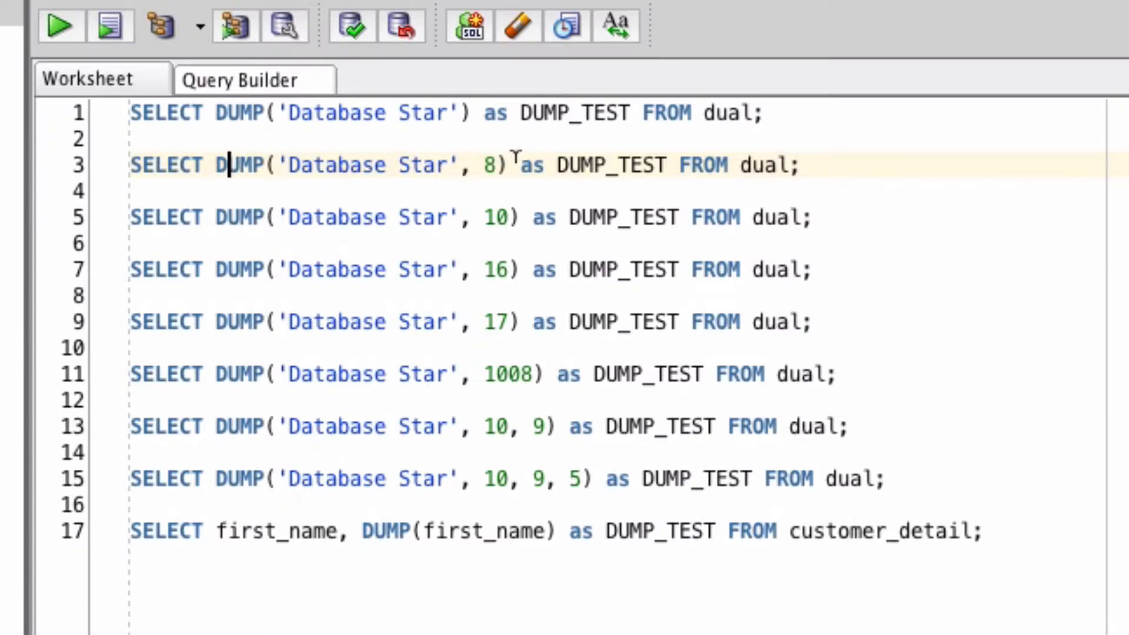
mouse_move(59, 27)
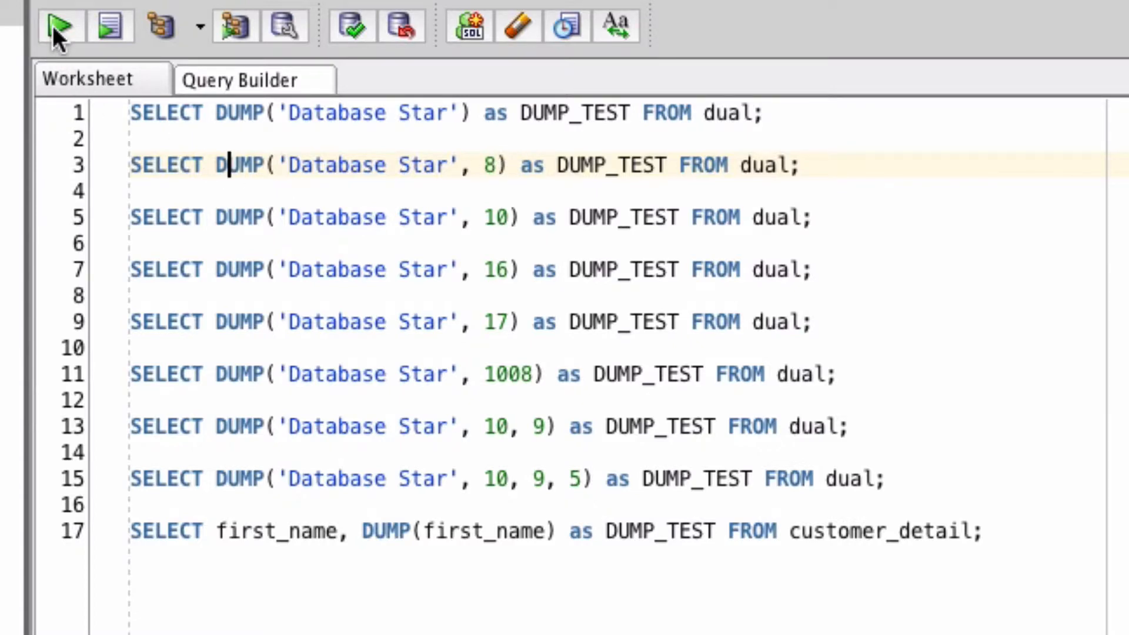
Run the octal-format DUMP of 'Database Star', then the decimal-format one, both Typ=96 Len=13
click(58, 27)
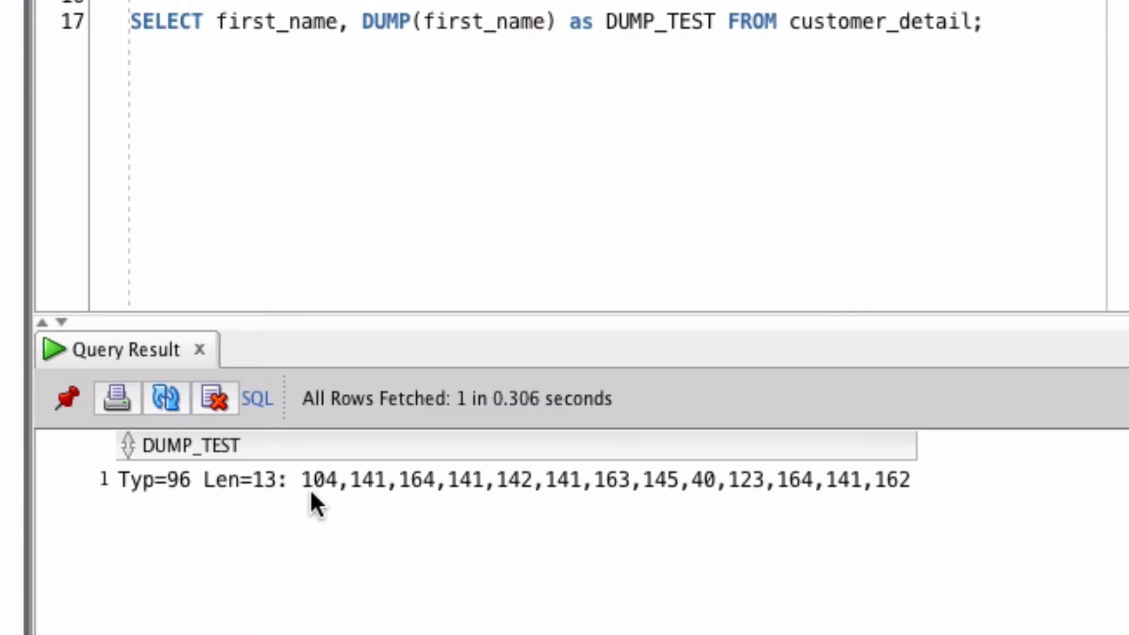
mouse_move(340, 498)
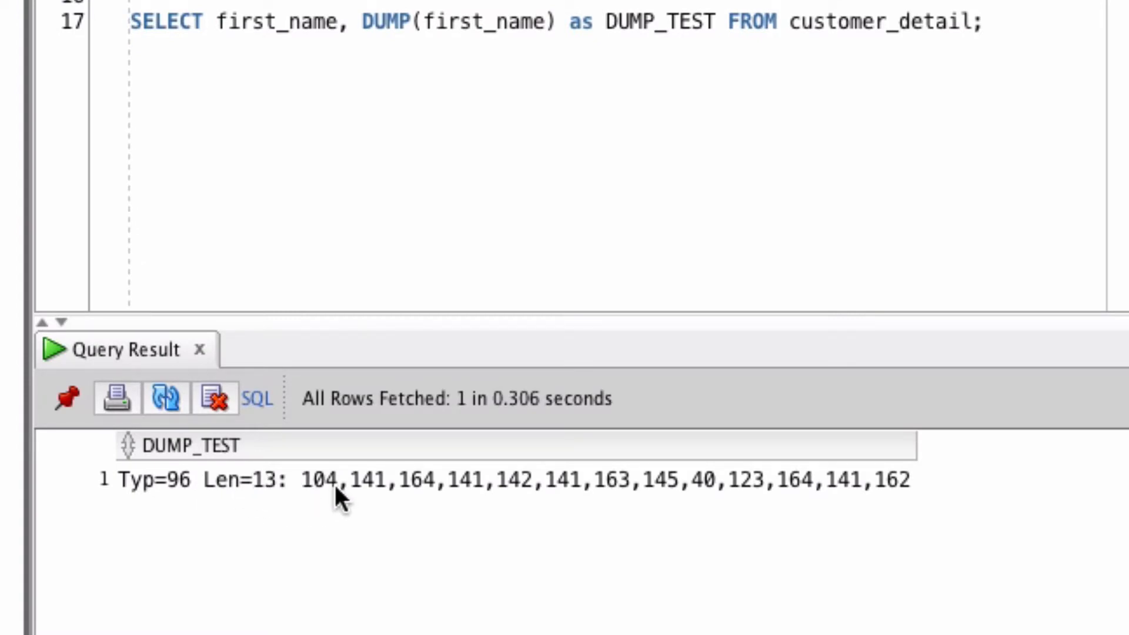
mouse_move(774, 505)
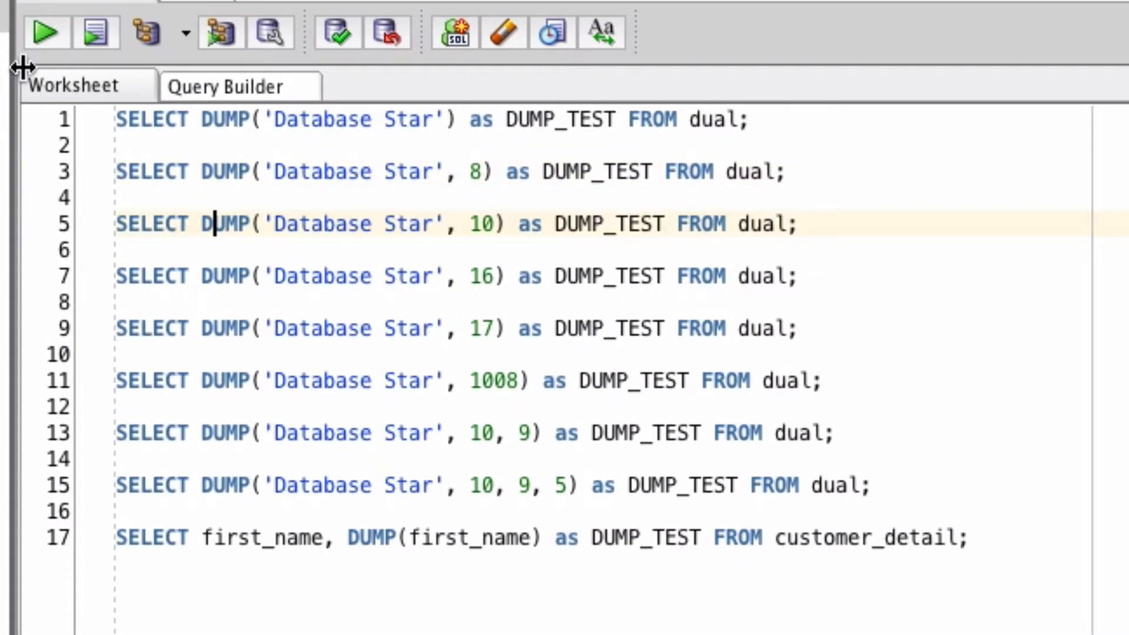
mouse_move(45, 32)
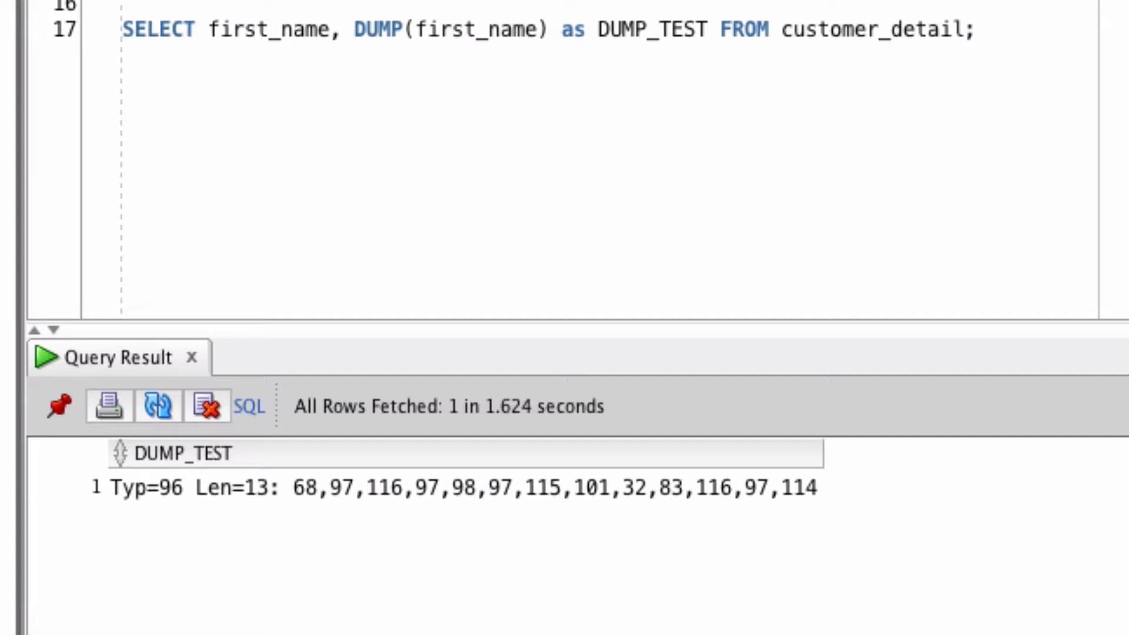
click(43, 357)
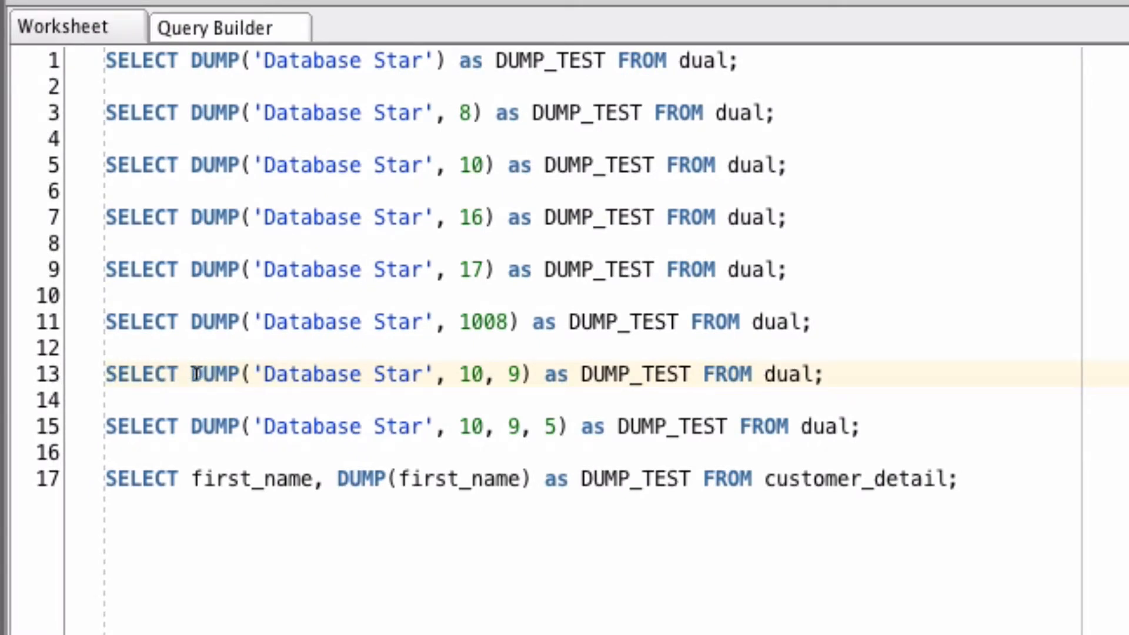
mouse_move(522, 366)
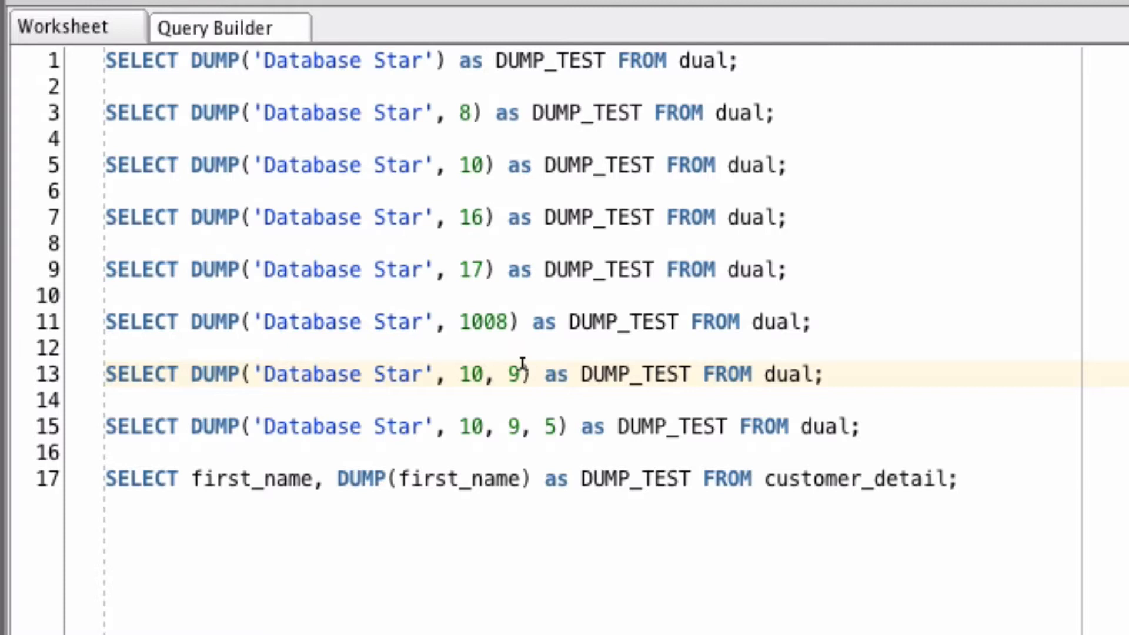
Run DUMP('Database Star', 10, 9) returning Typ=96 Len=13: 32,83,116,97,114
triple_click(461, 374)
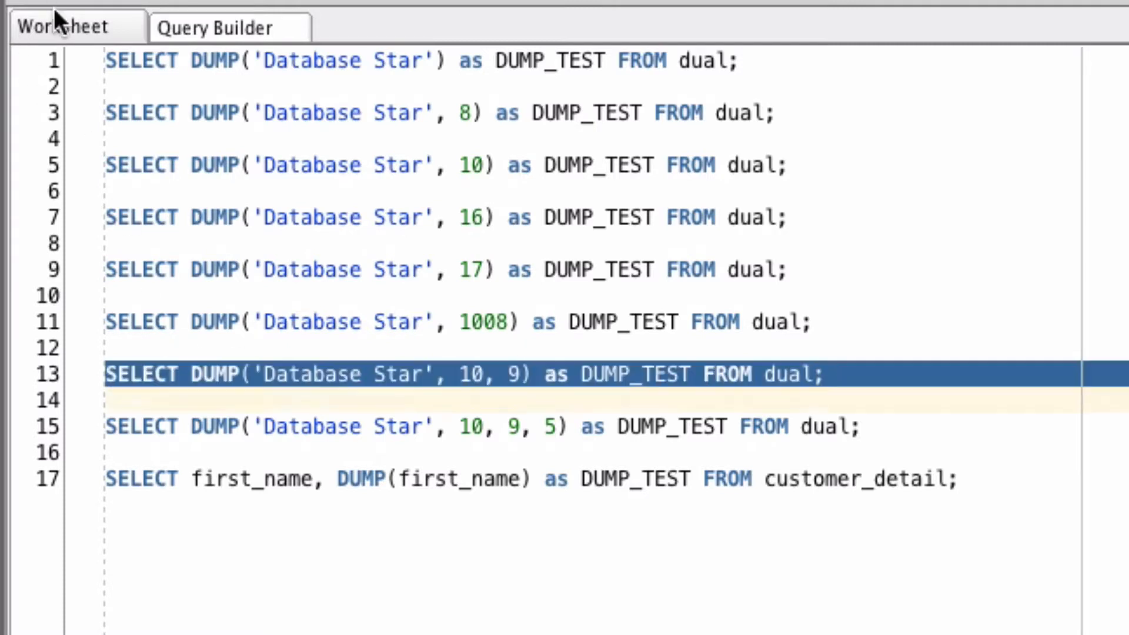
key(F9)
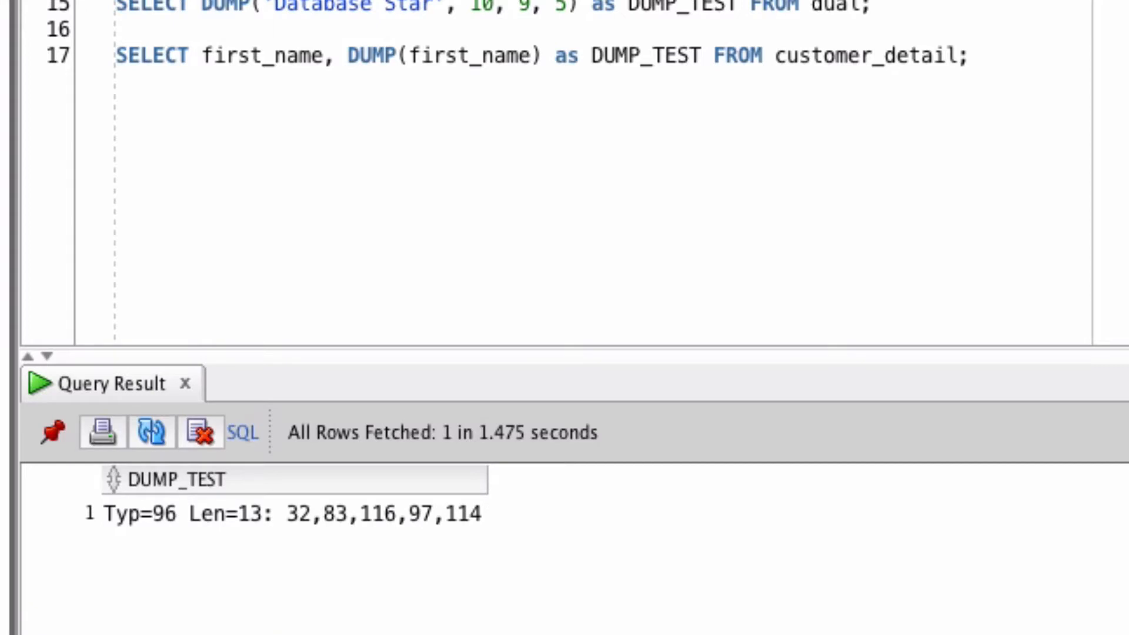
mouse_move(170, 536)
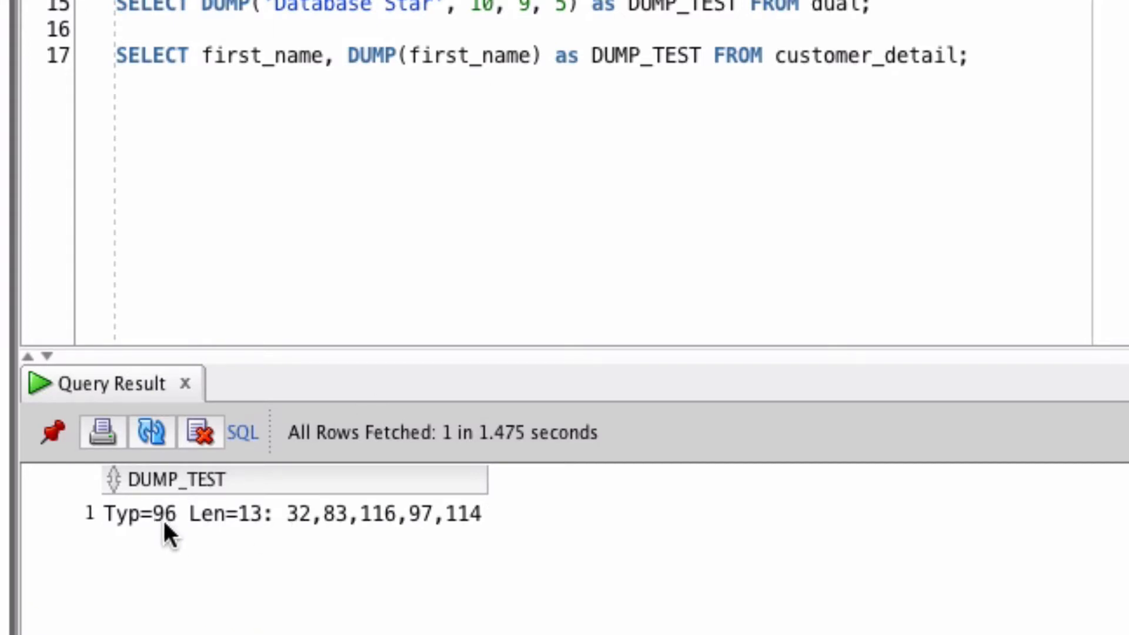
mouse_move(262, 522)
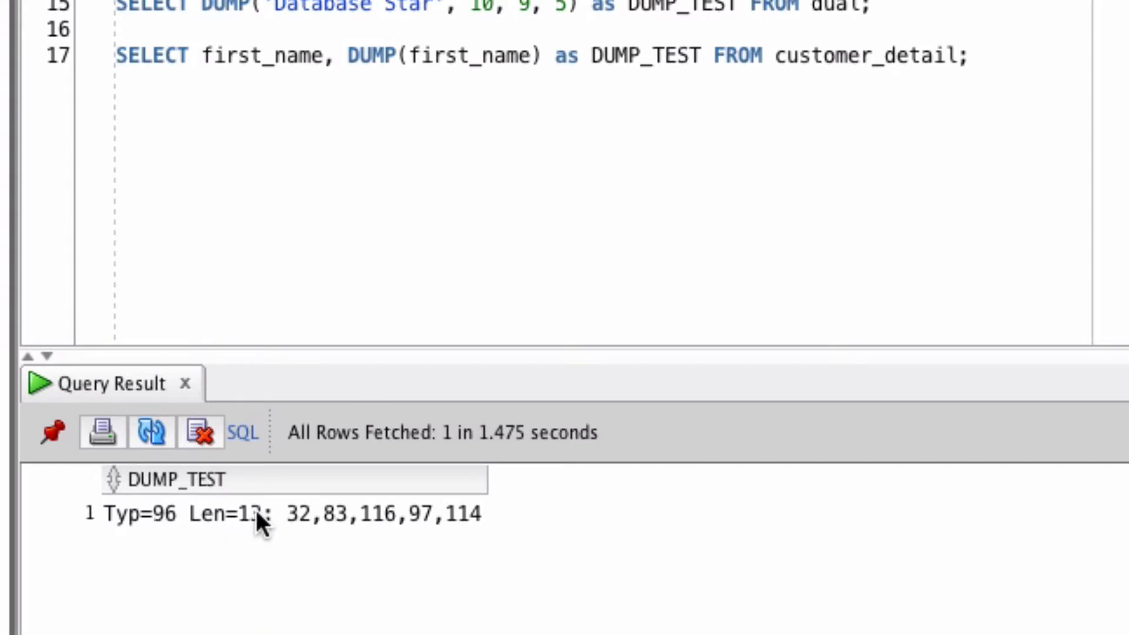
mouse_move(303, 525)
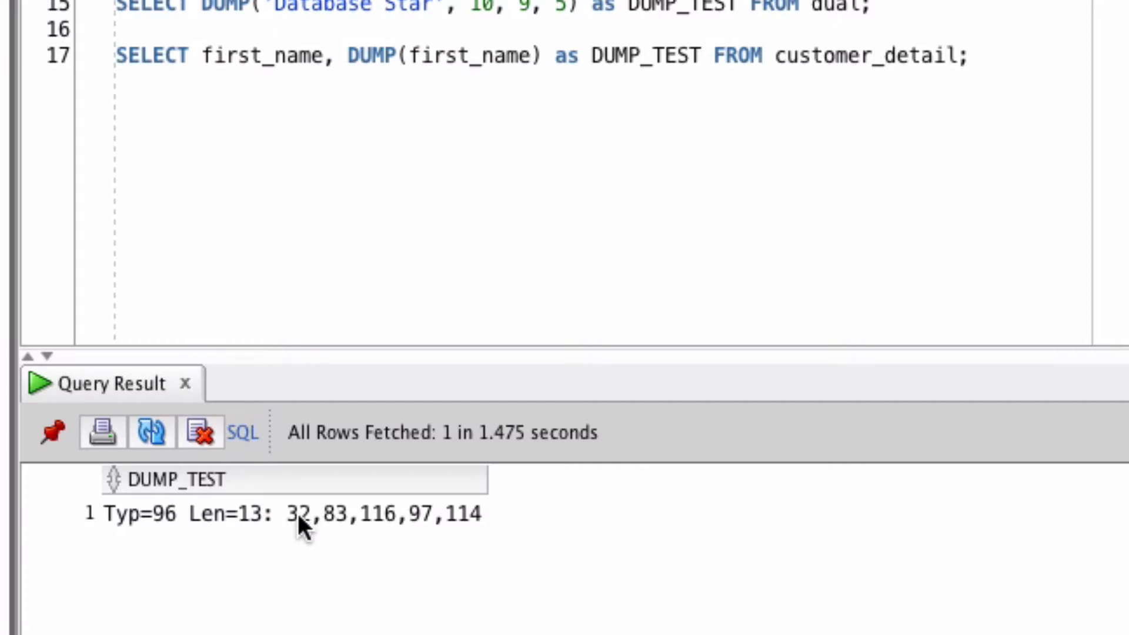
mouse_move(479, 532)
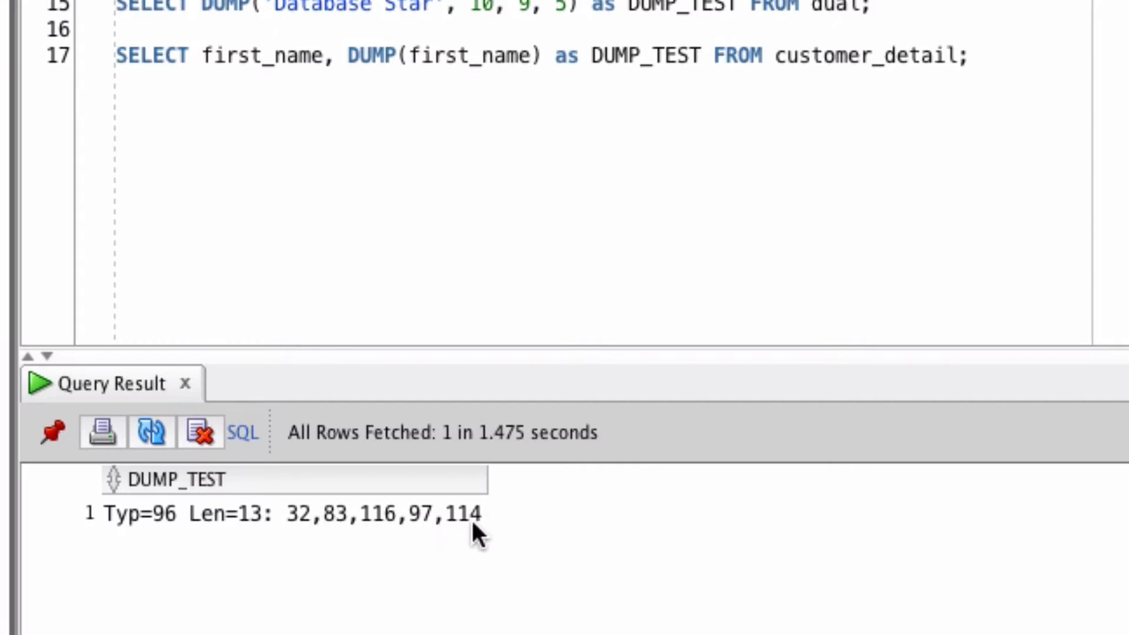
mouse_move(465, 537)
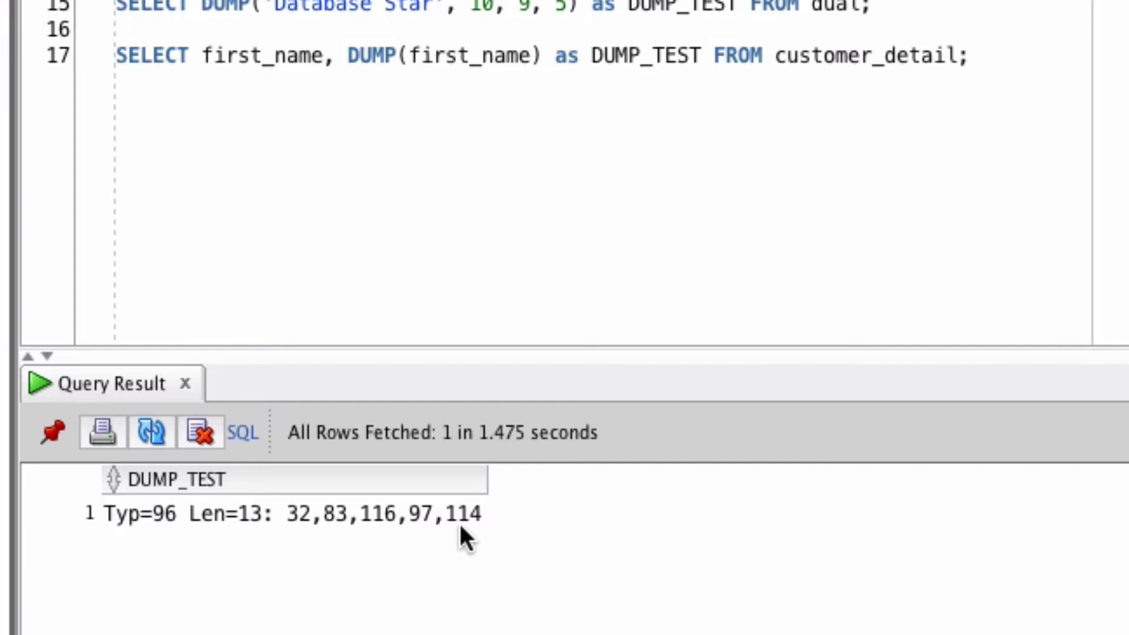
mouse_move(421, 544)
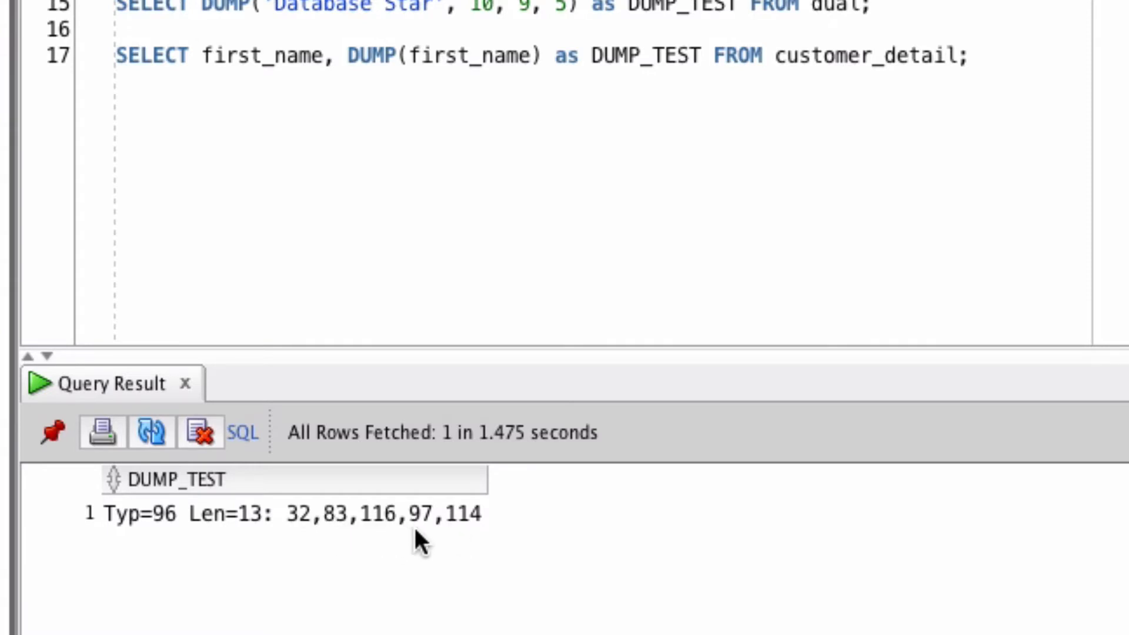
mouse_move(526, 526)
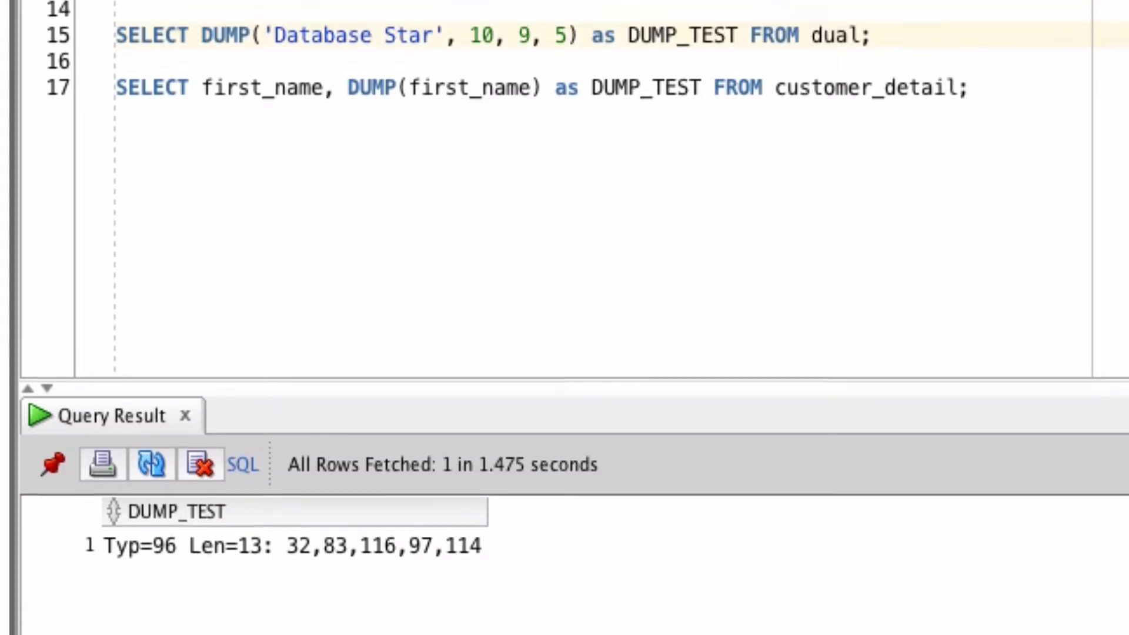
Change DUMP('Database Star', 10, 9, 5) to length 3 so it returns only 32,83,116
scroll(up, 3)
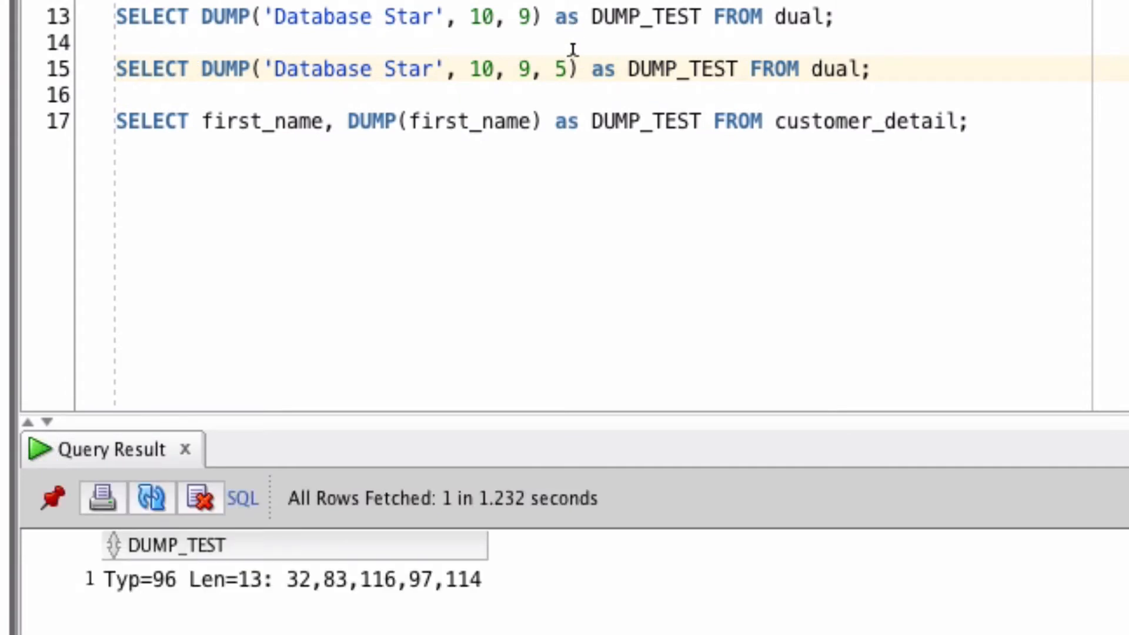
mouse_move(447, 594)
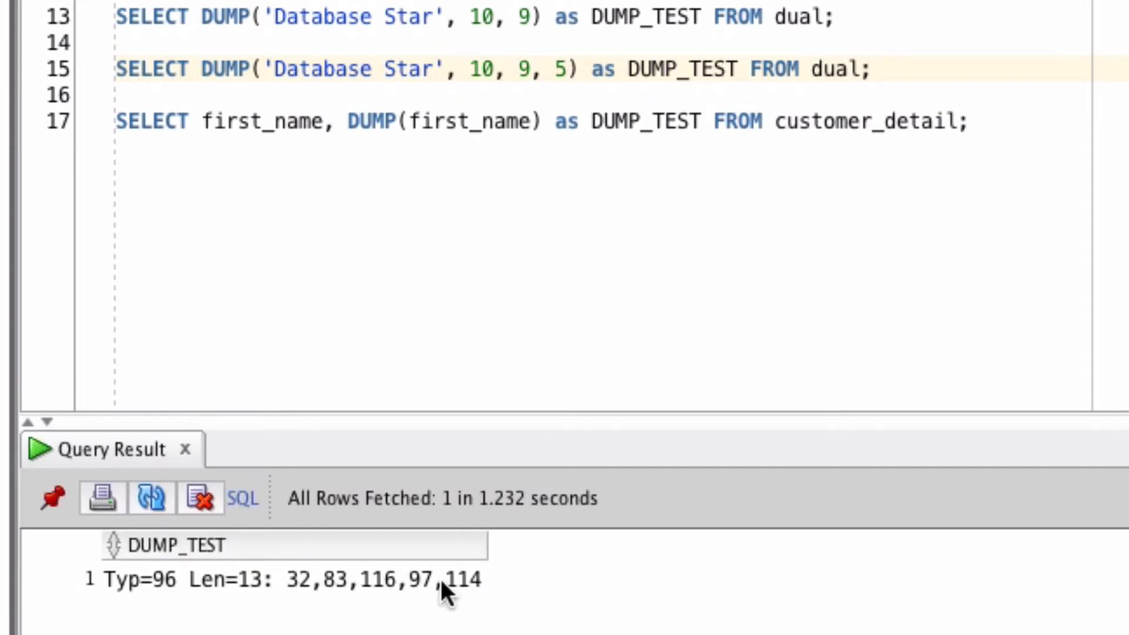
mouse_move(526, 353)
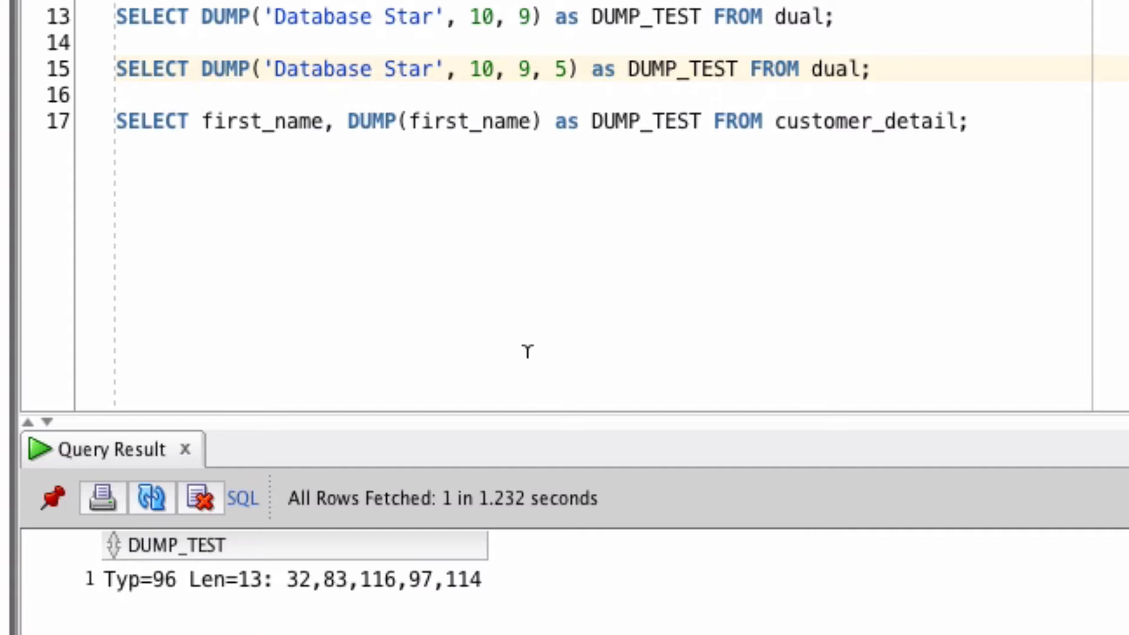
text(3)
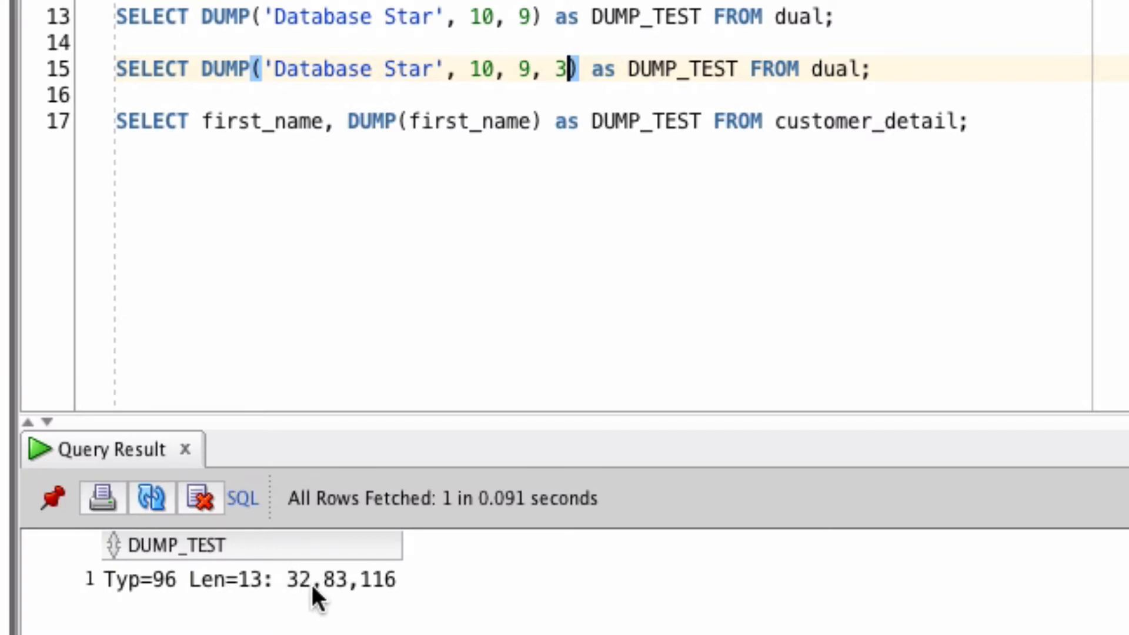
mouse_move(407, 596)
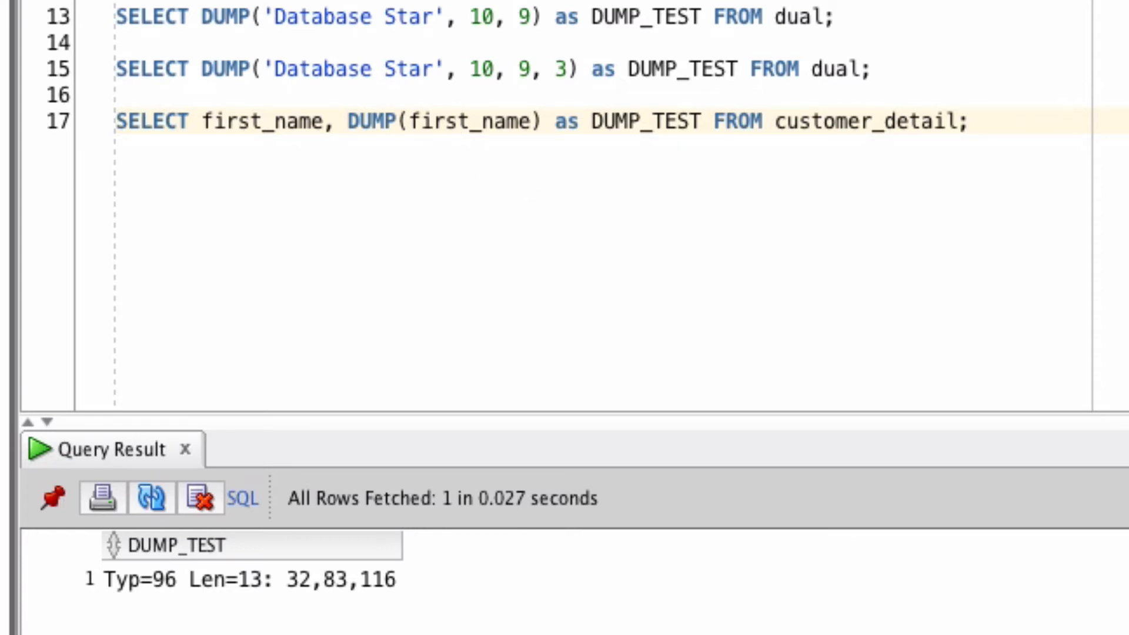
Run SELECT first_name, DUMP(first_name) FROM customer_detail, returning seven Typ=1 rows with lengths and codes
click(152, 498)
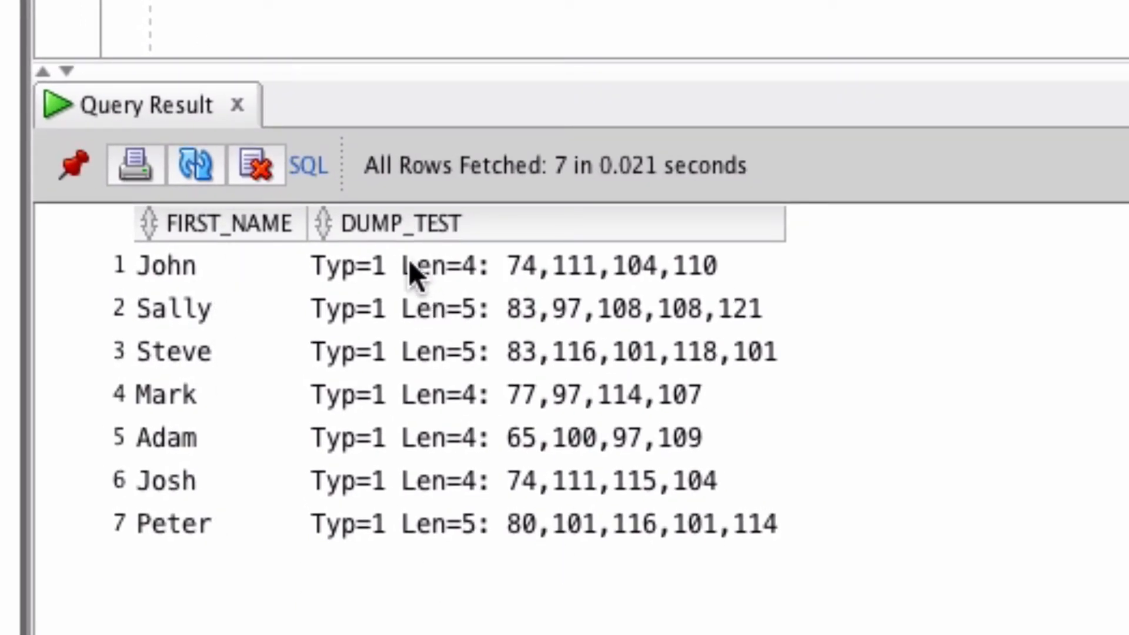
mouse_move(374, 569)
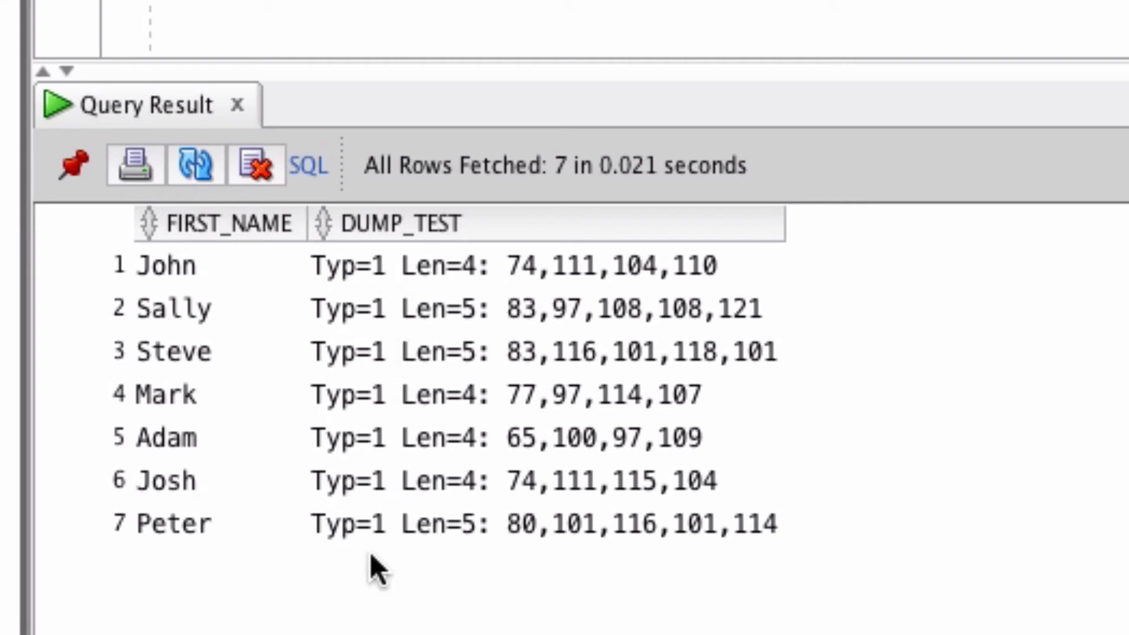
mouse_move(475, 306)
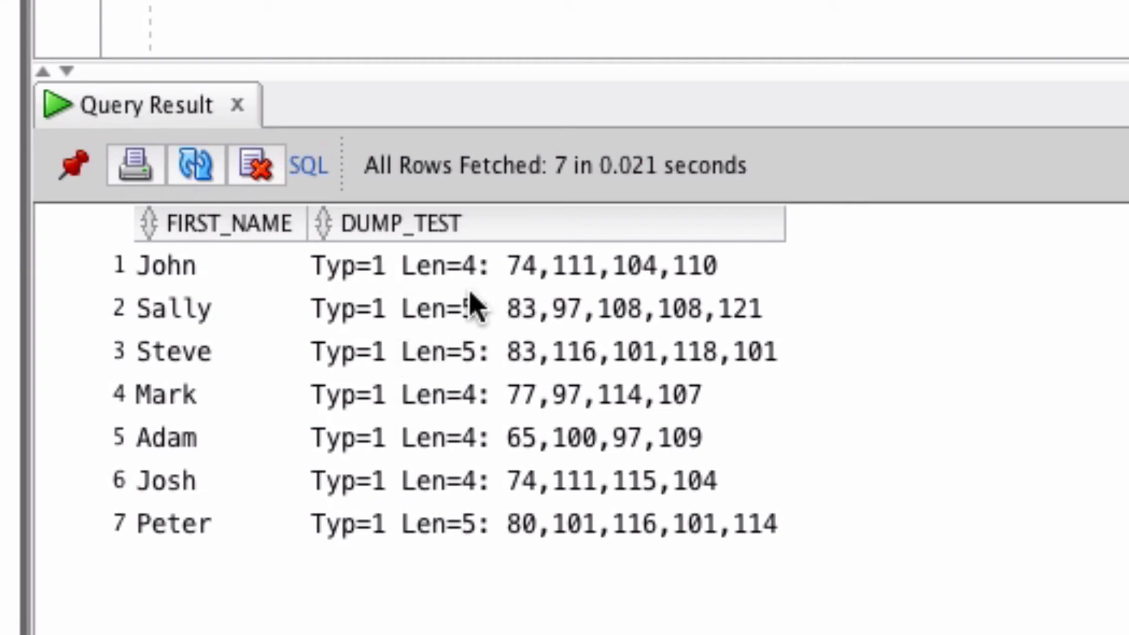
mouse_move(381, 573)
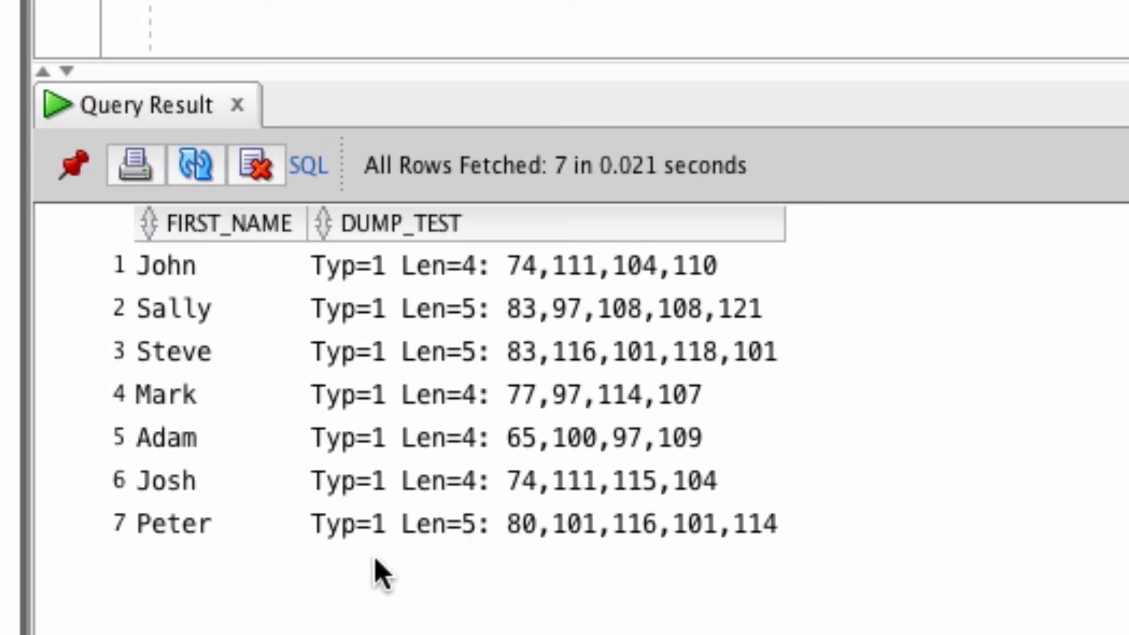
mouse_move(515, 281)
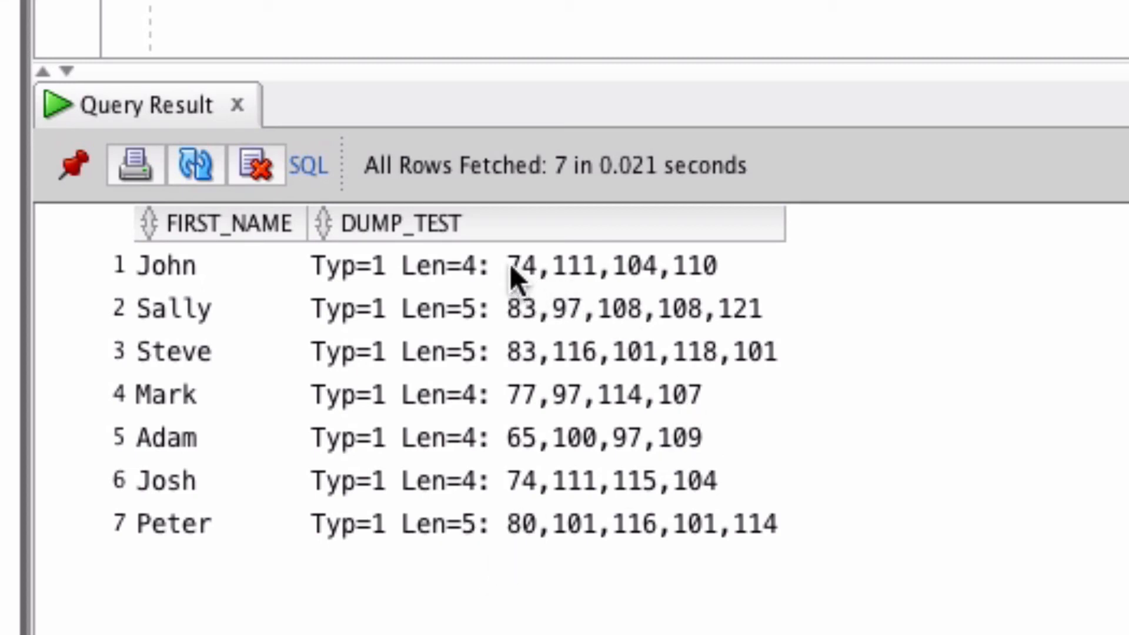
mouse_move(601, 393)
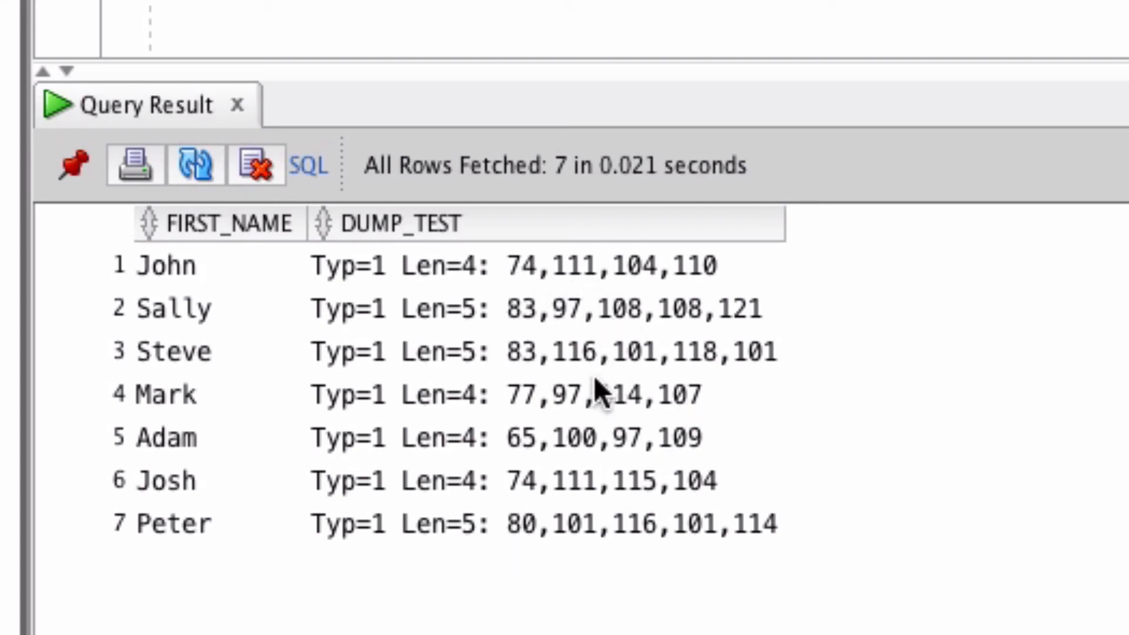
mouse_move(577, 316)
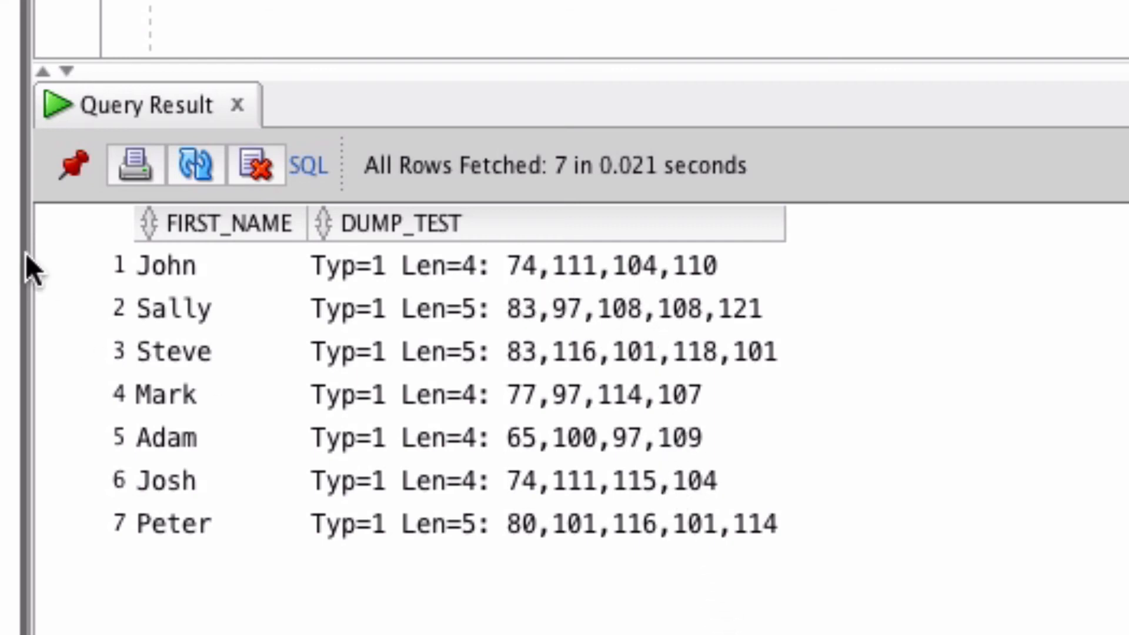
mouse_move(770, 363)
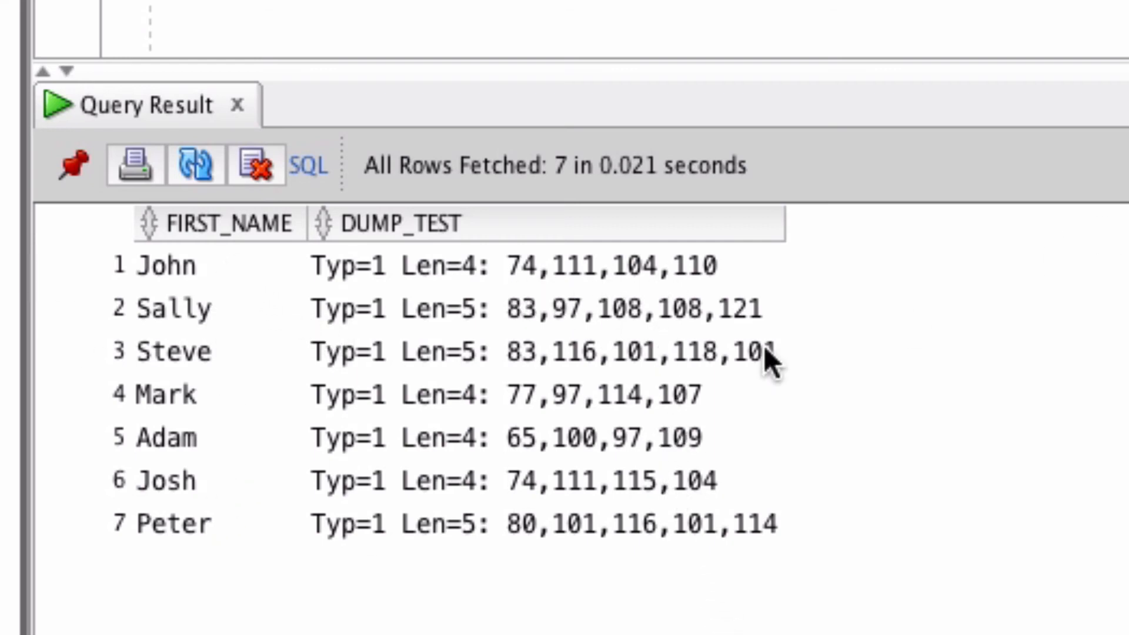